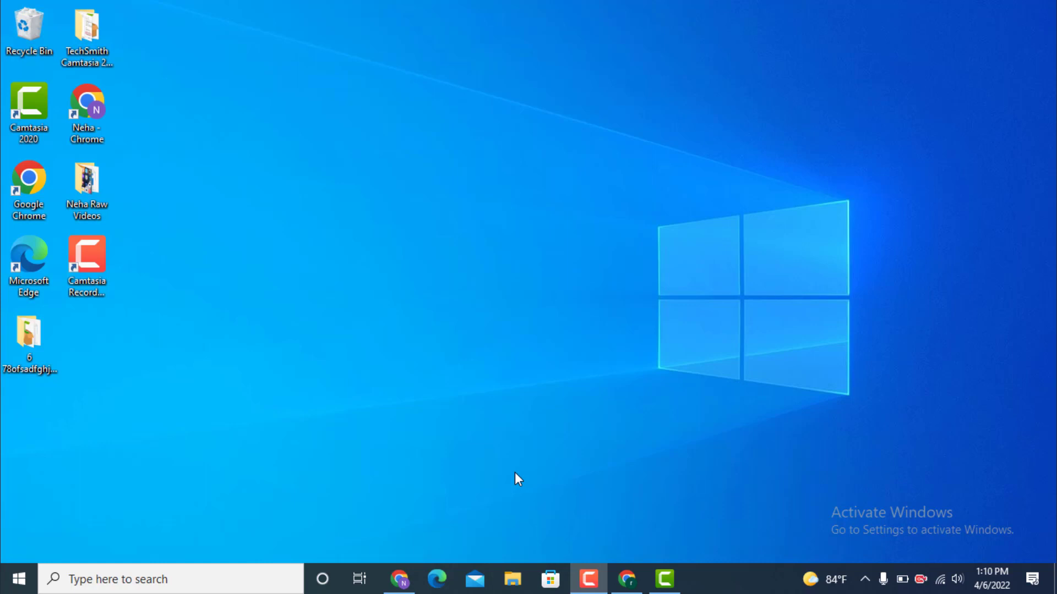
pyautogui.moveTo(399, 579)
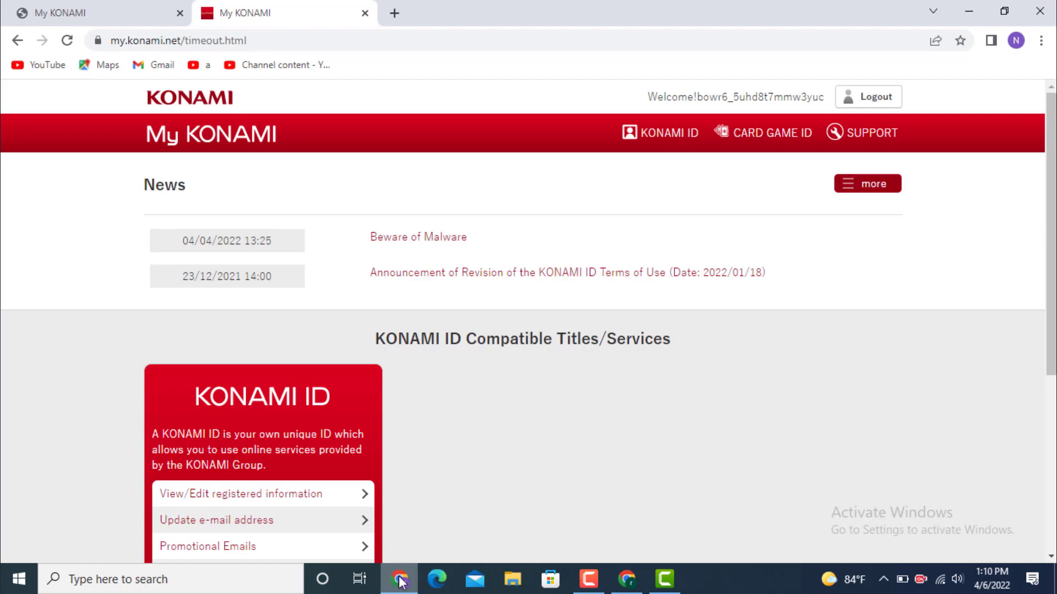
pyautogui.moveTo(639, 215)
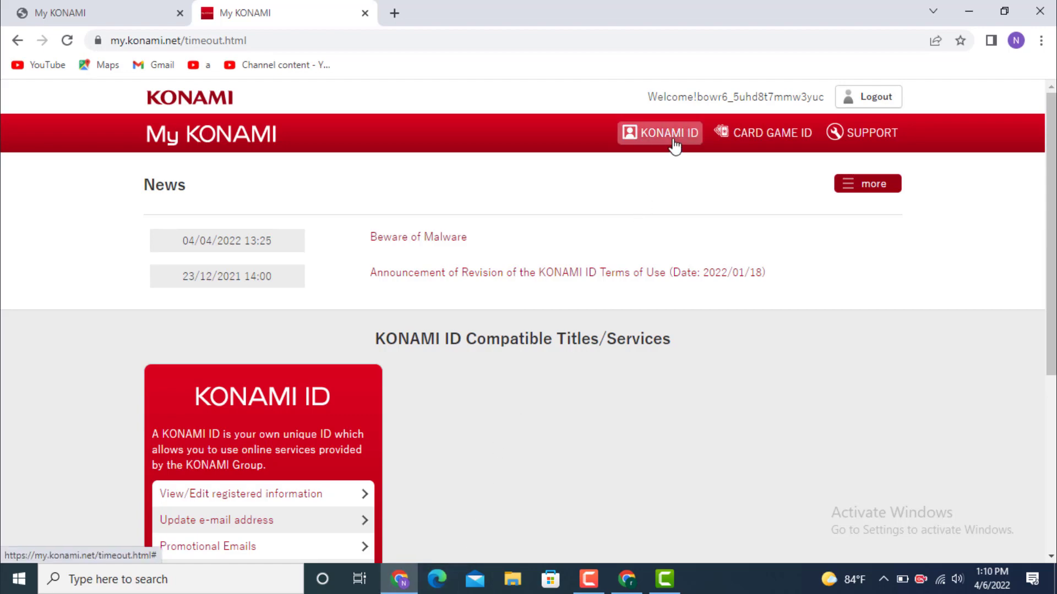
# View the account's registered information, then reach the KONAMI ID inquiry form via the footer's Contact Us.
pyautogui.click(667, 132)
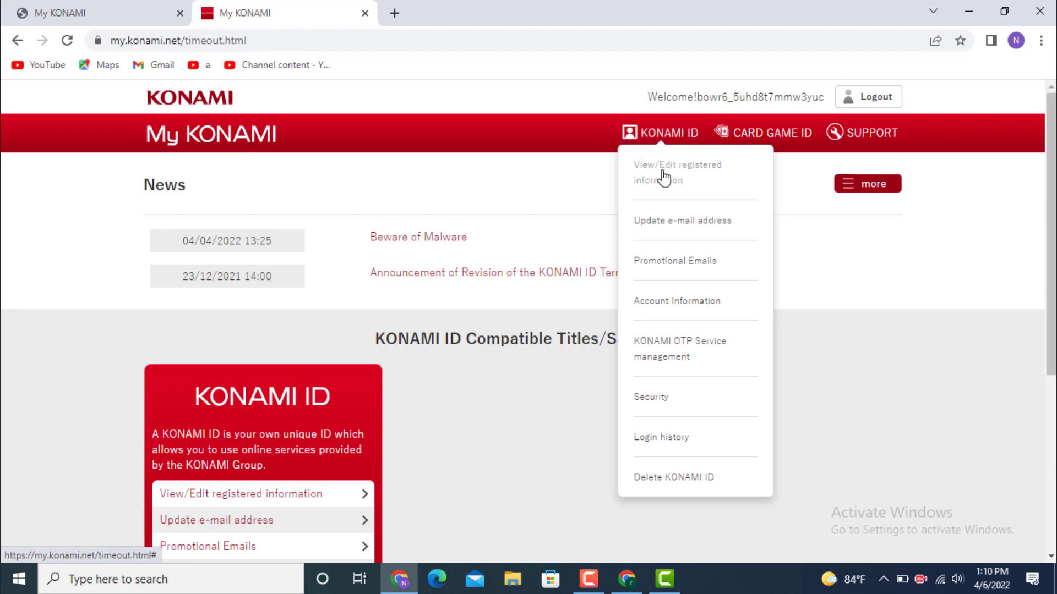
pyautogui.click(677, 171)
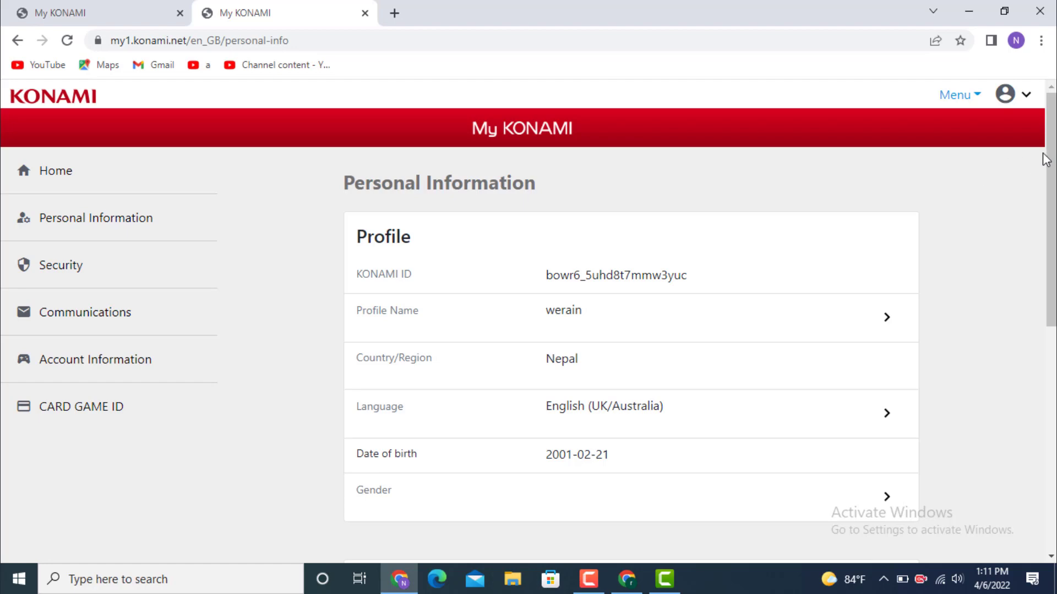
pyautogui.scroll(-3)
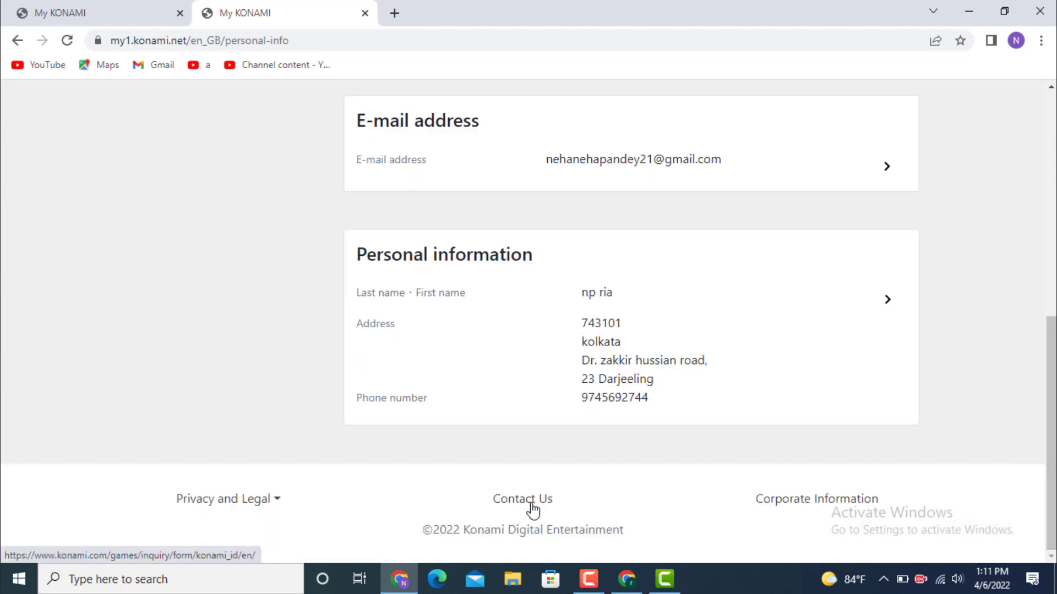
pyautogui.click(522, 499)
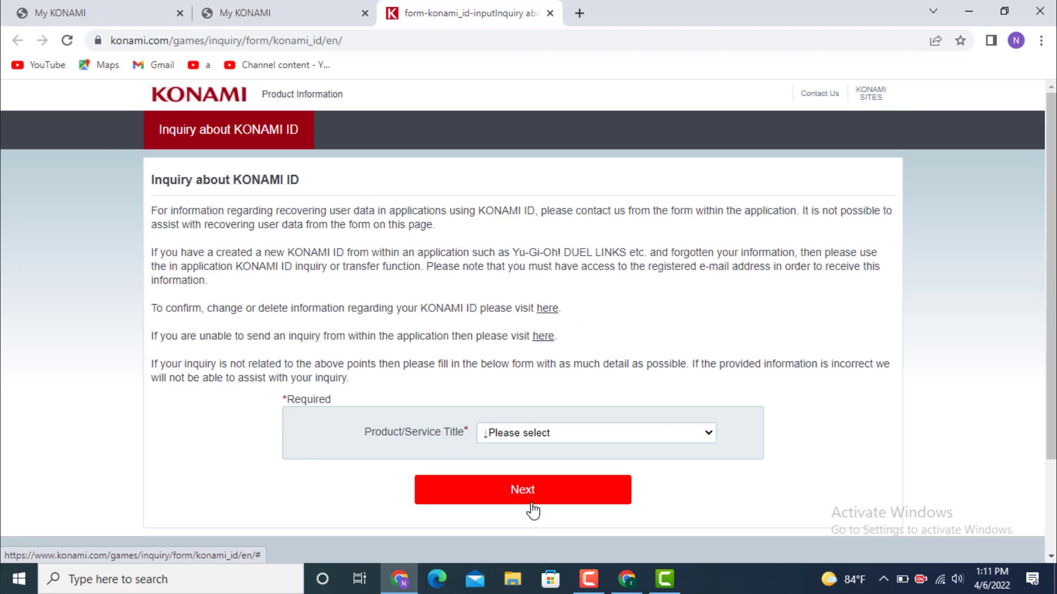
# Choose KONAMI ID as the product and follow the 'here' link to the KONAMI ID Delete page.
pyautogui.click(595, 432)
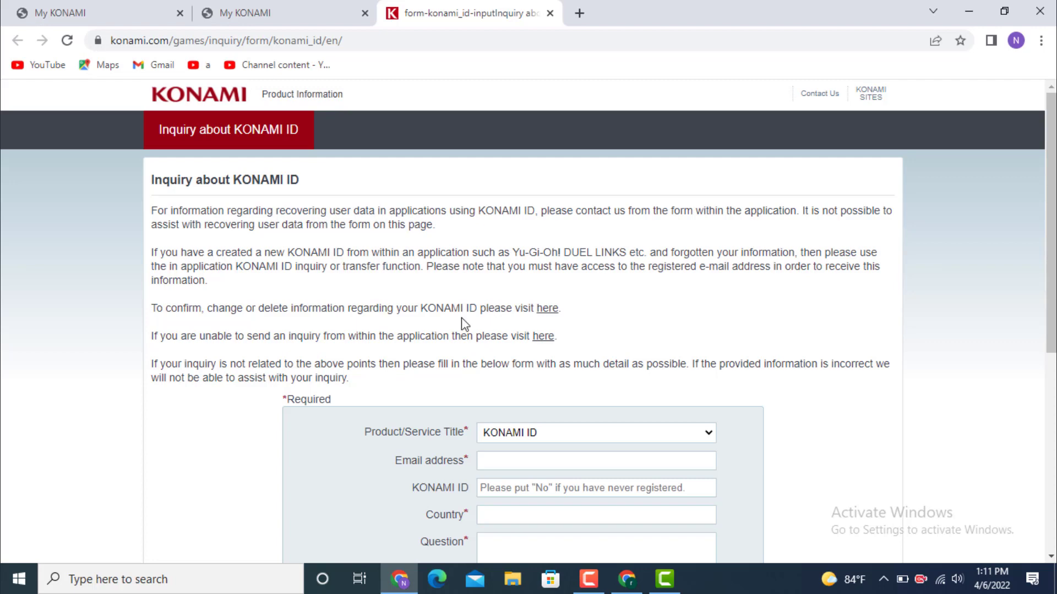
pyautogui.moveTo(339, 349)
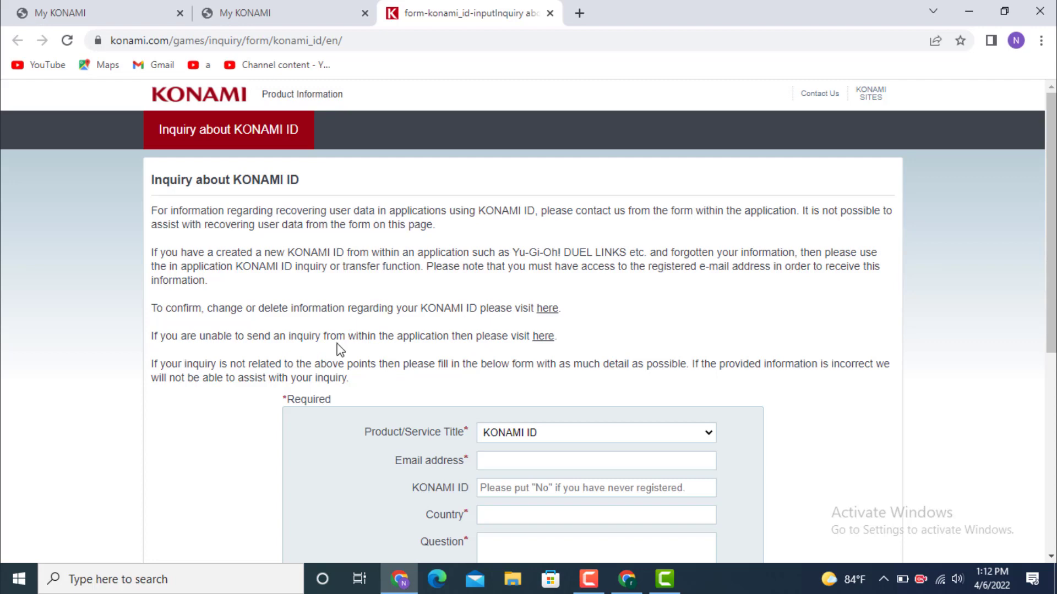
pyautogui.moveTo(547, 308)
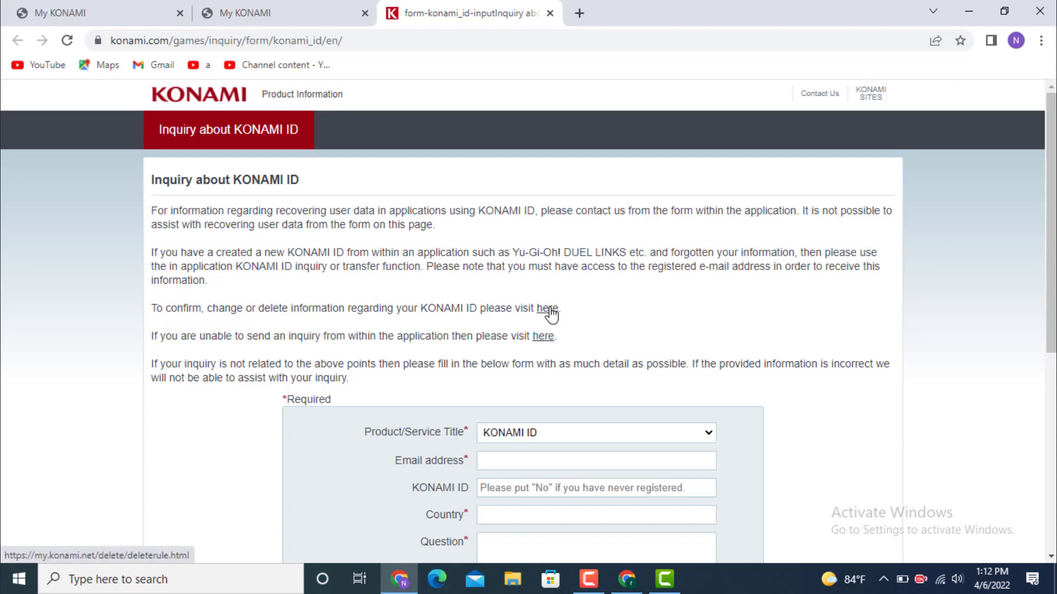
pyautogui.click(545, 308)
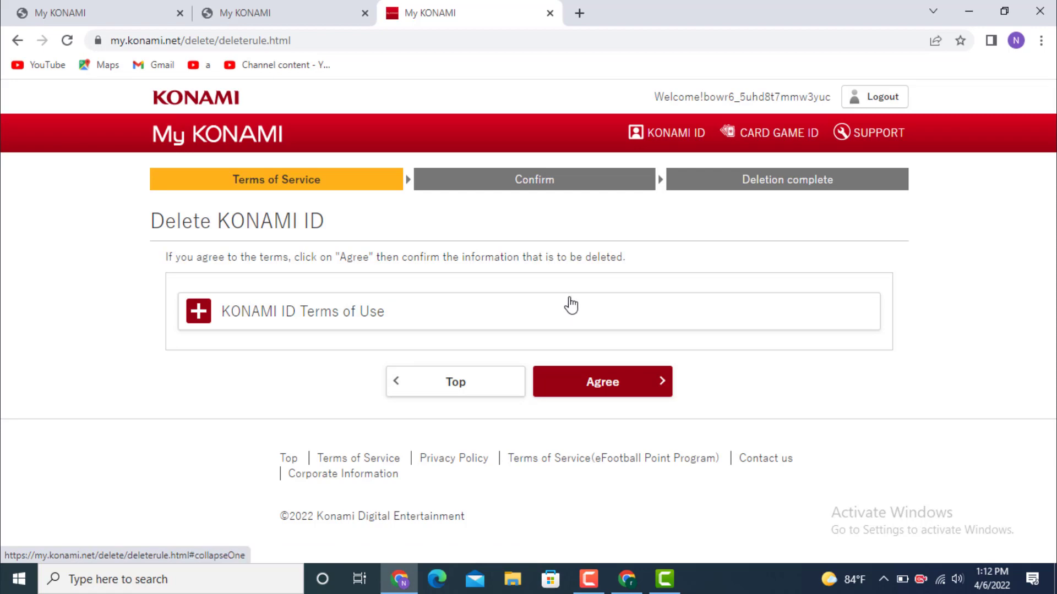
# Agree to the Delete KONAMI ID terms of service, advancing to the Confirm step.
pyautogui.click(600, 382)
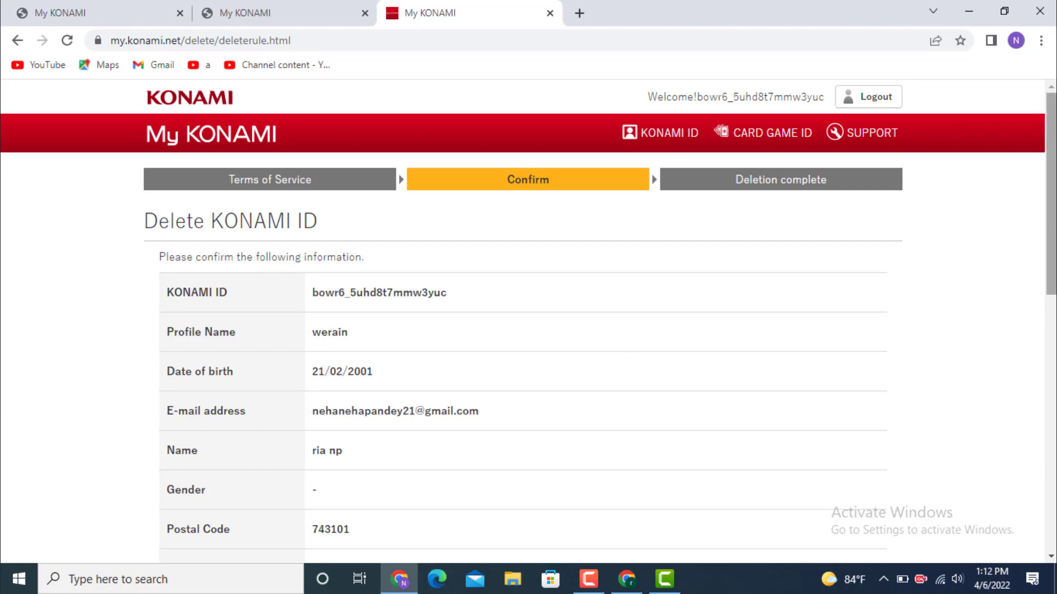
# Tick the final Agree checkbox and submit Delete, reaching the Deletion complete step.
pyautogui.scroll(-3)
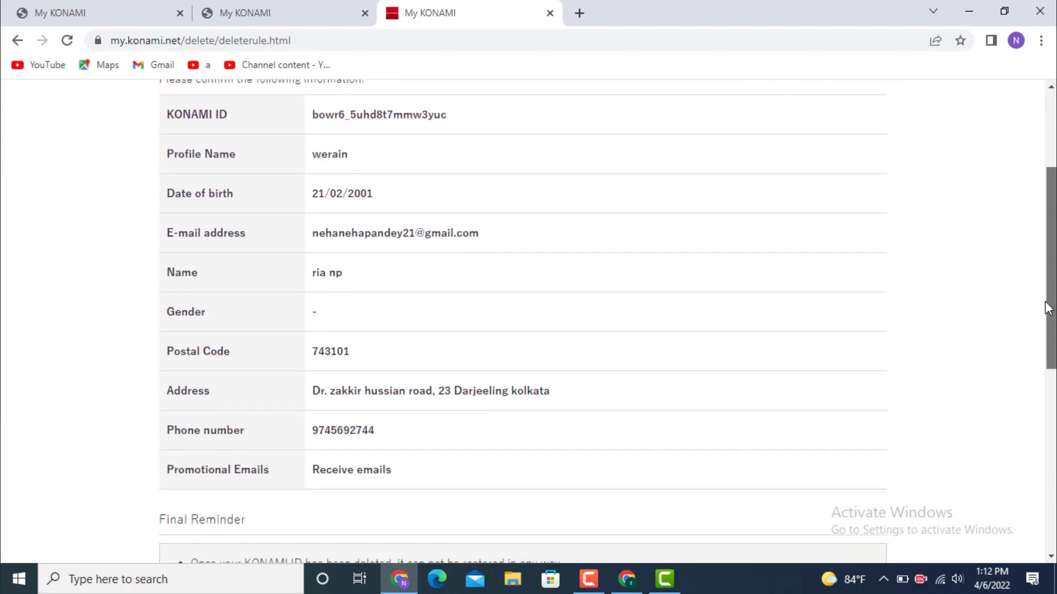
pyautogui.scroll(-3)
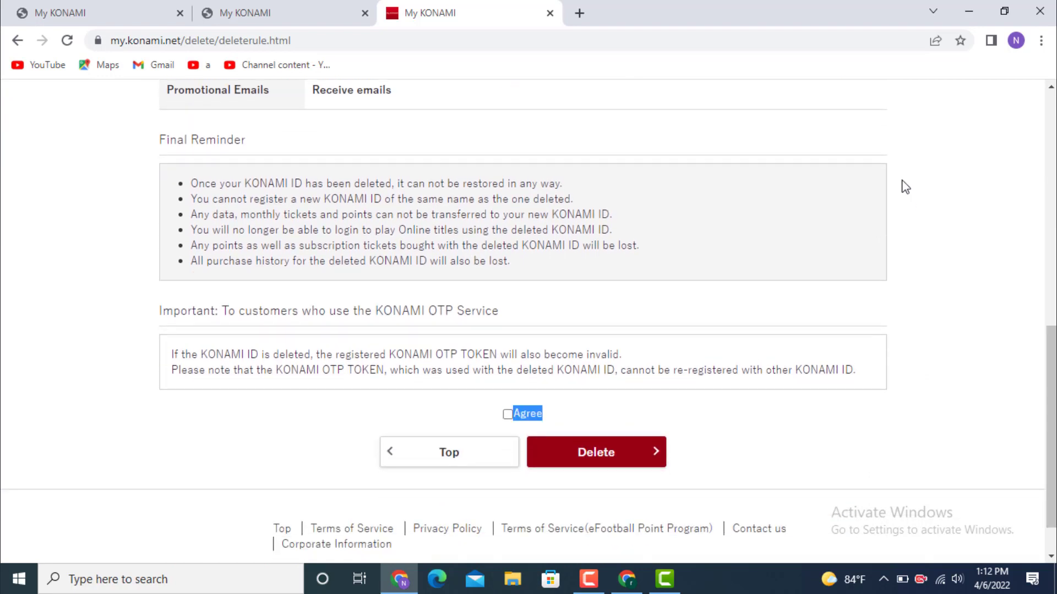
pyautogui.click(507, 413)
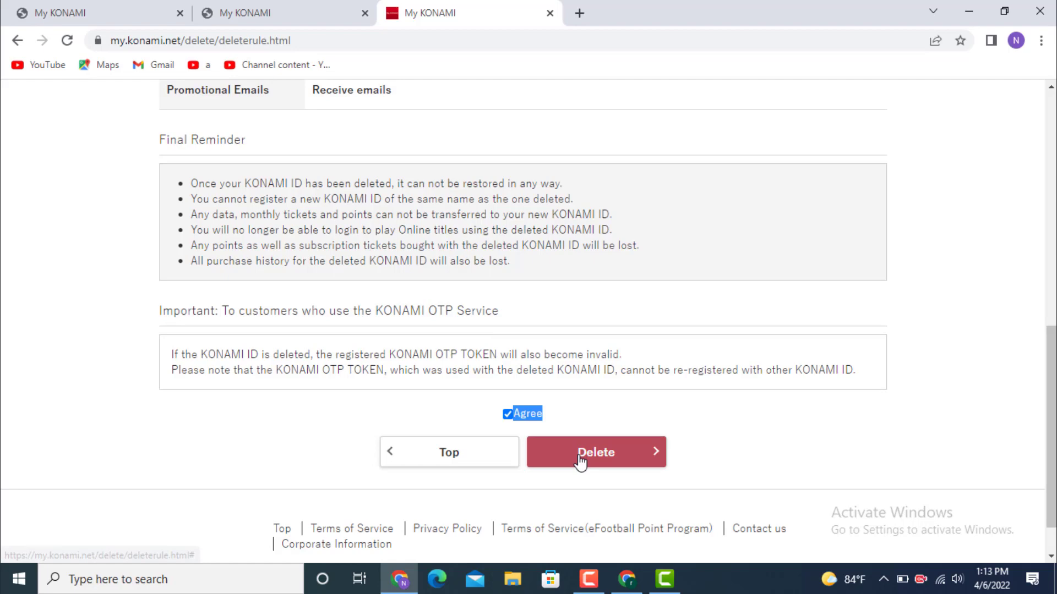
pyautogui.click(594, 453)
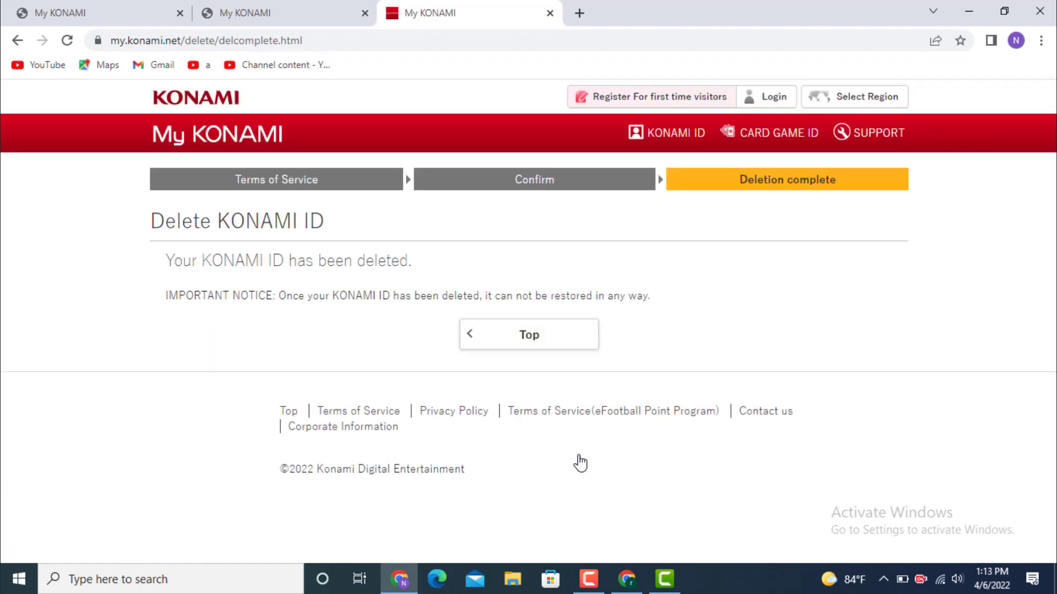
pyautogui.moveTo(118, 224)
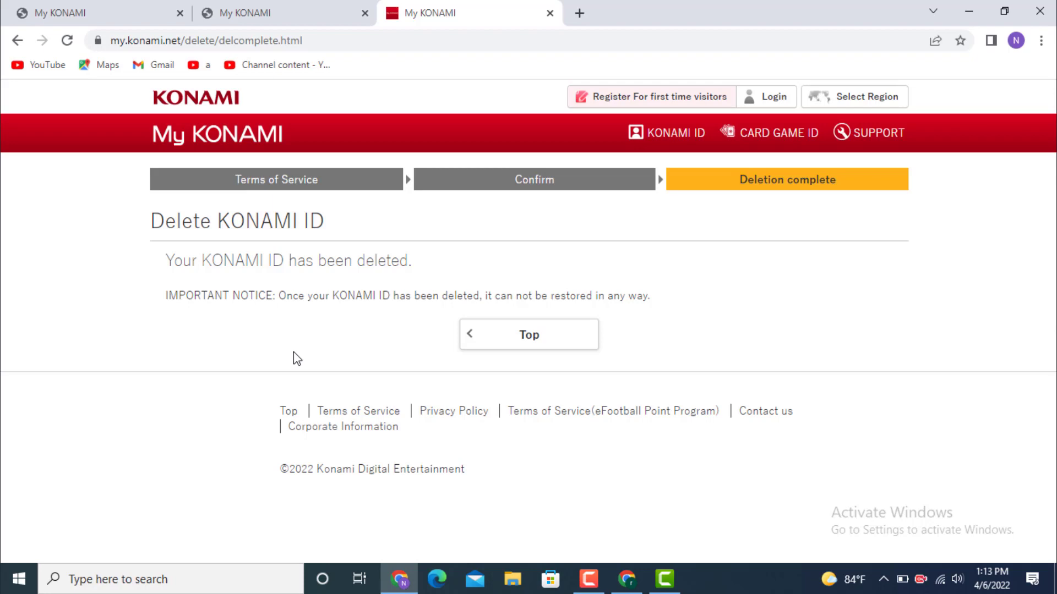
pyautogui.moveTo(538, 340)
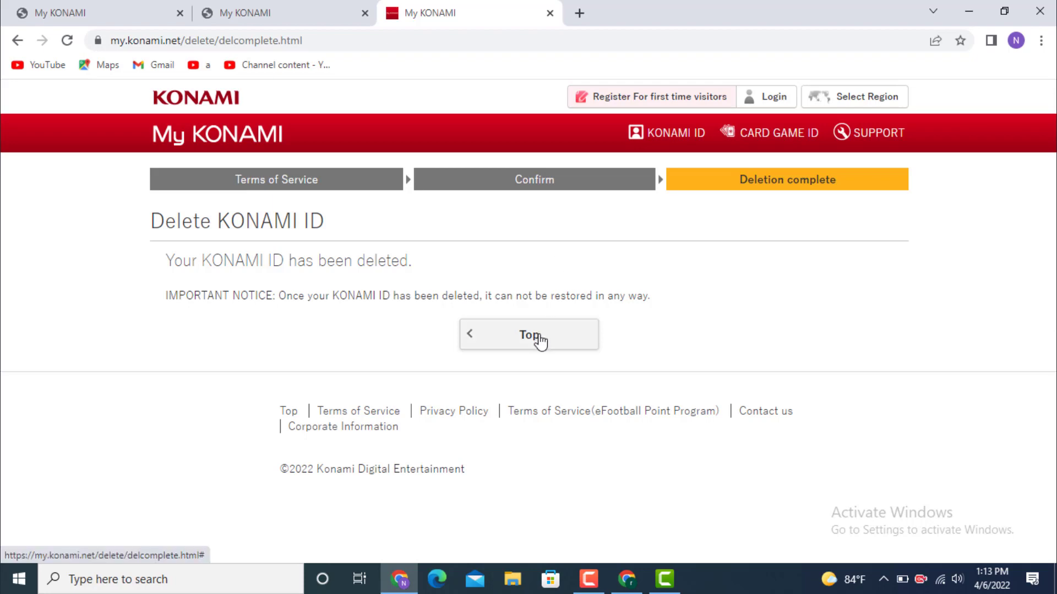
# Use the Top button to land on the logged-out My KONAMI home page.
pyautogui.click(529, 334)
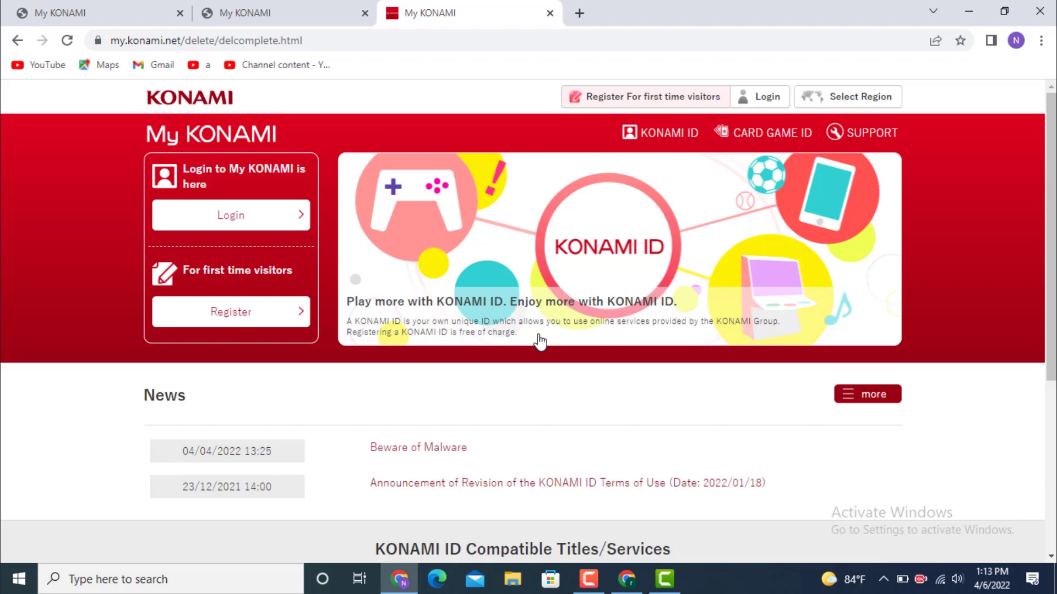